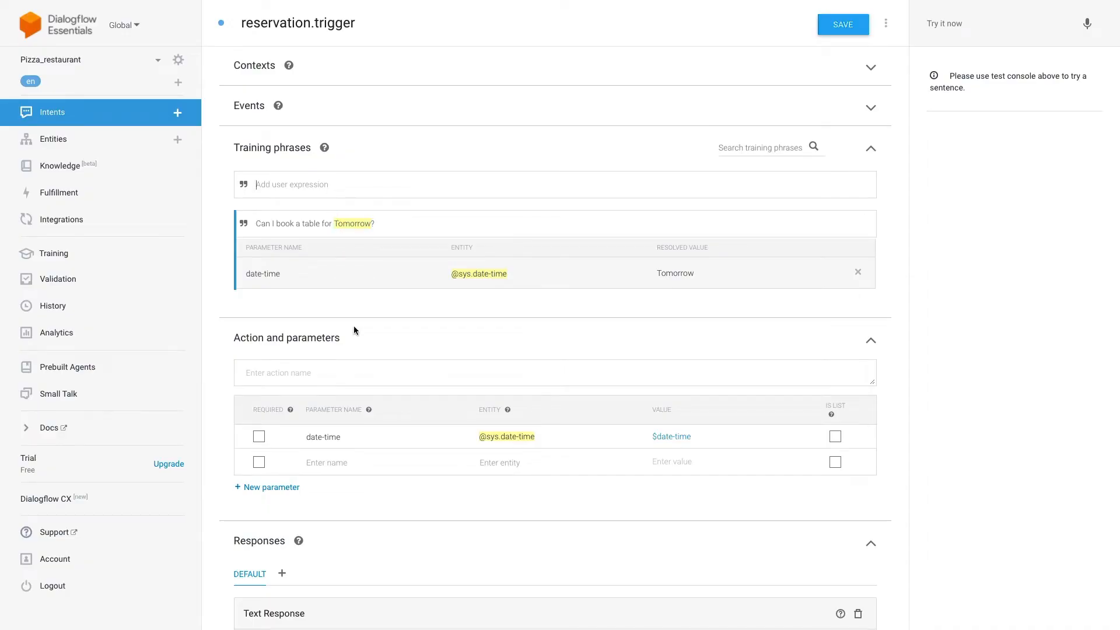
pyautogui.moveTo(325, 454)
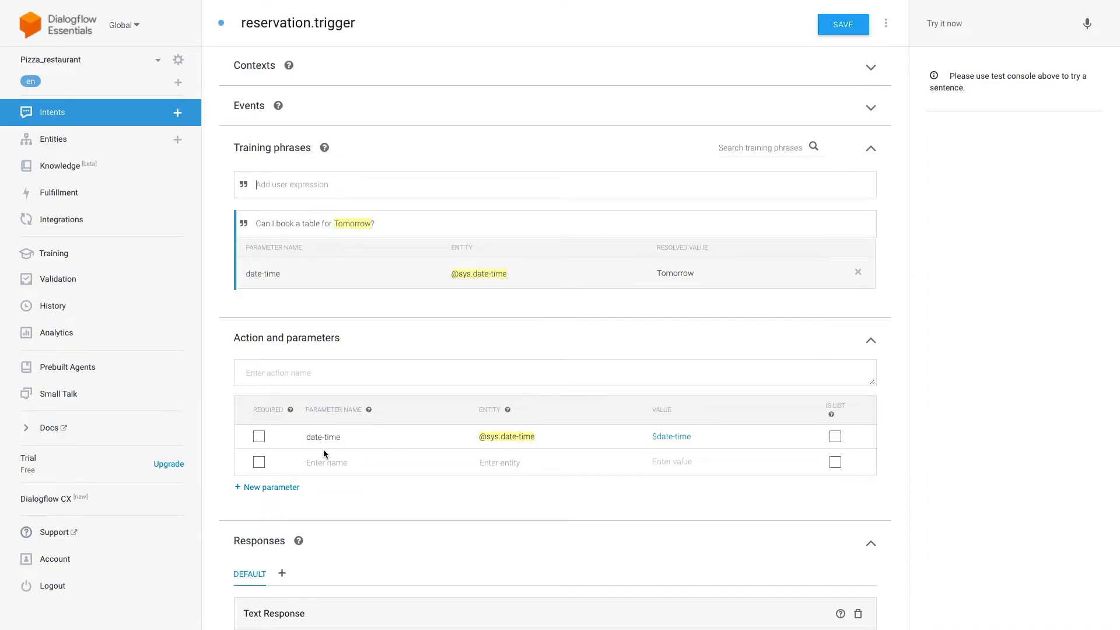
pyautogui.moveTo(404, 453)
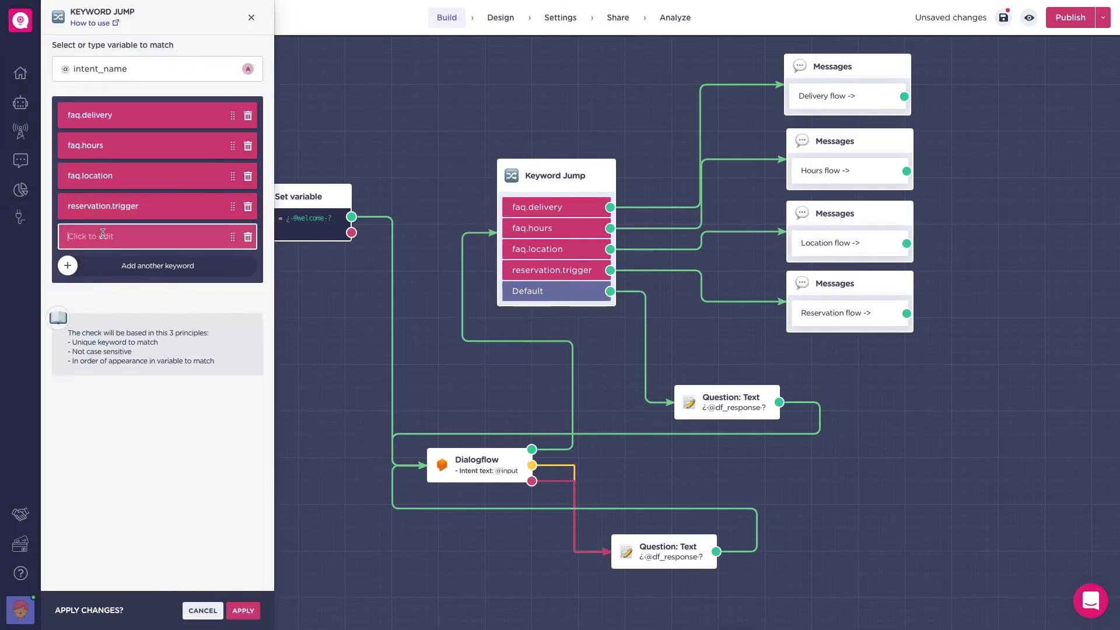
# Step: Add human.takeover as a new keyword in the Keyword Jump block and apply it
pyautogui.write('human.takeover')
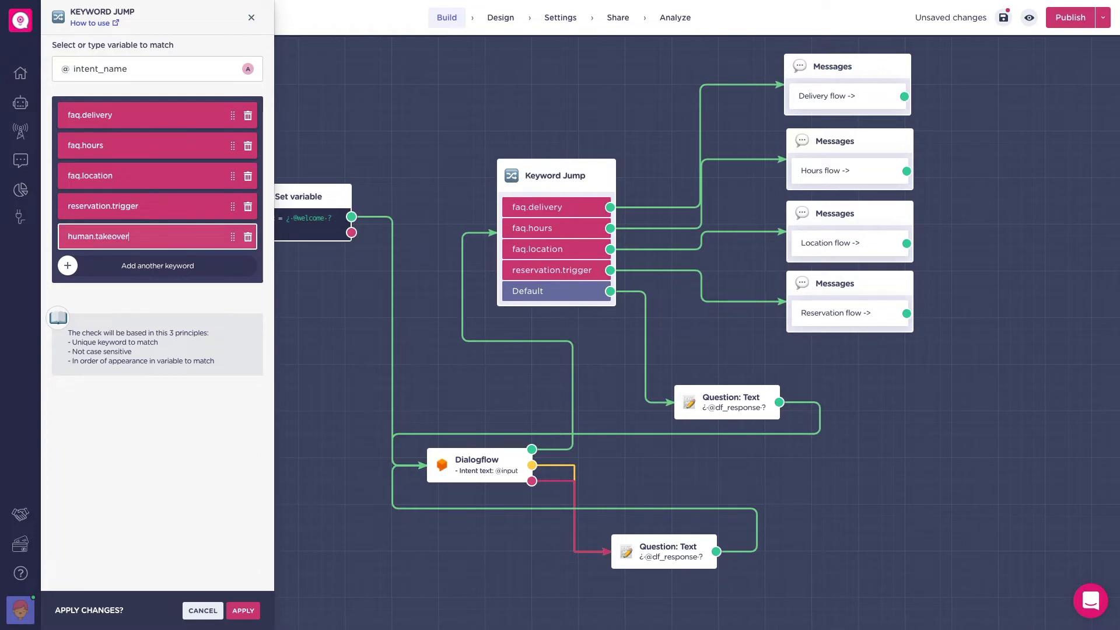
pyautogui.click(242, 610)
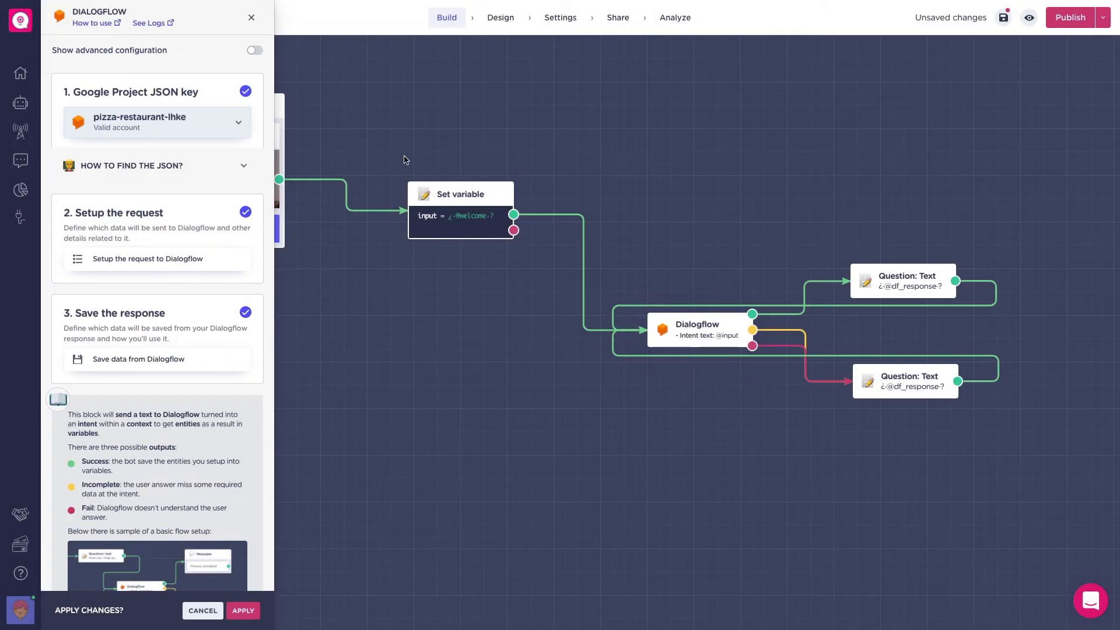
# Step: Save Dialogflow's detected intent name into a newly created intent_name variable
pyautogui.click(253, 50)
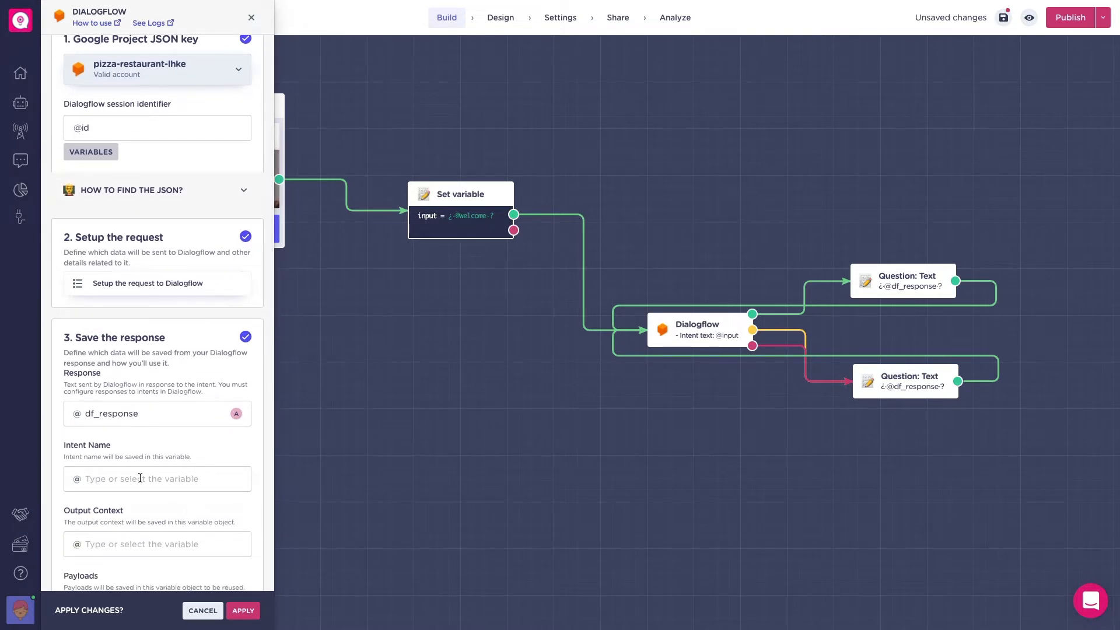
pyautogui.write('inten')
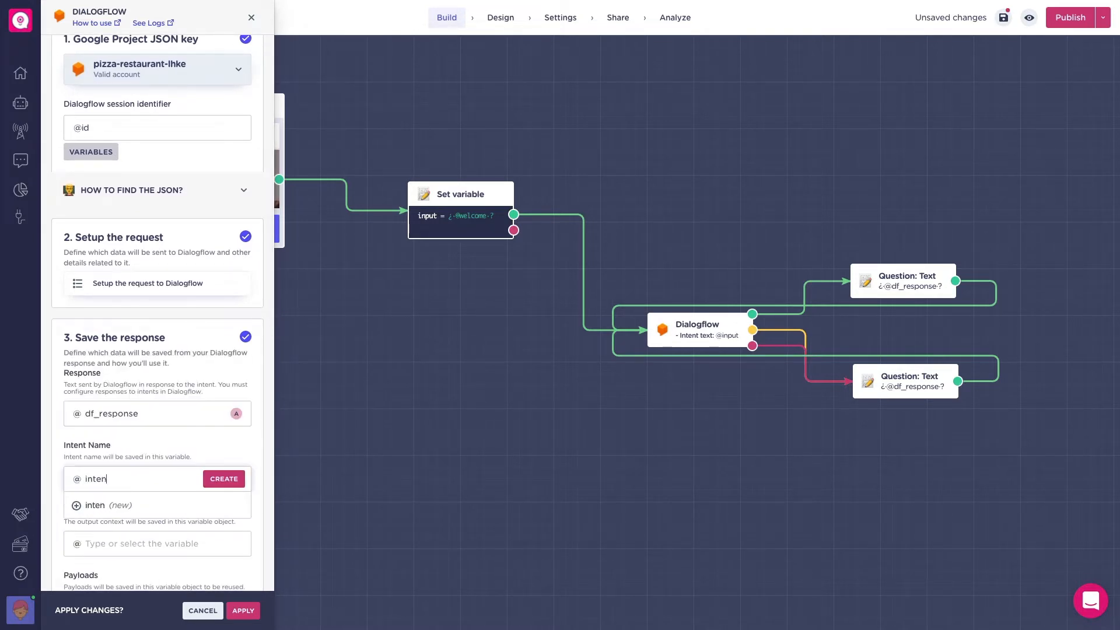
pyautogui.write('t_name')
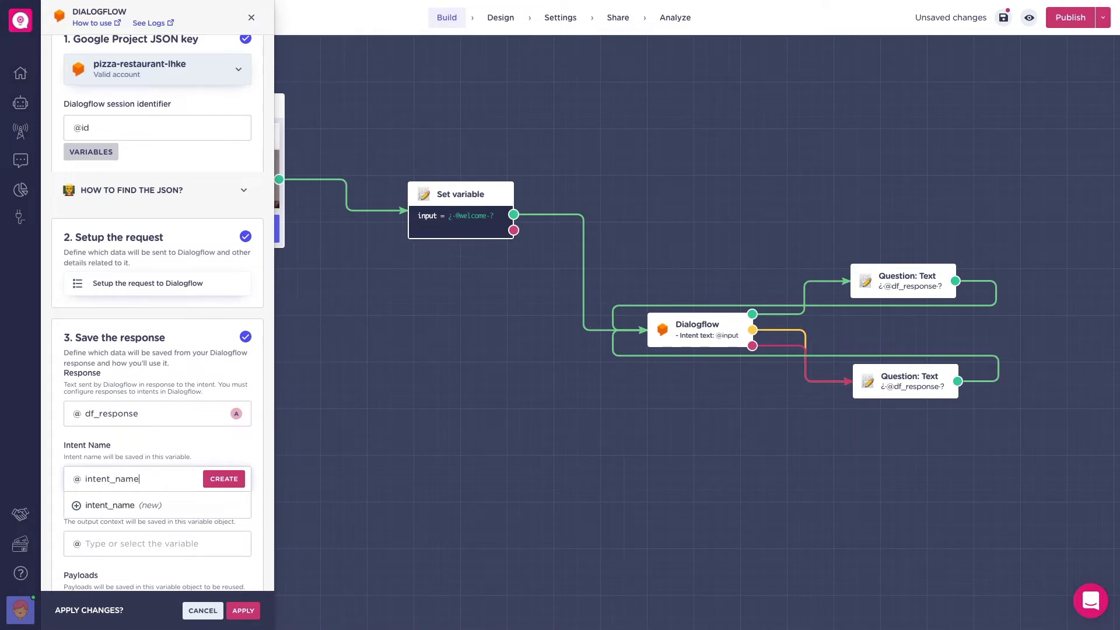
pyautogui.click(250, 17)
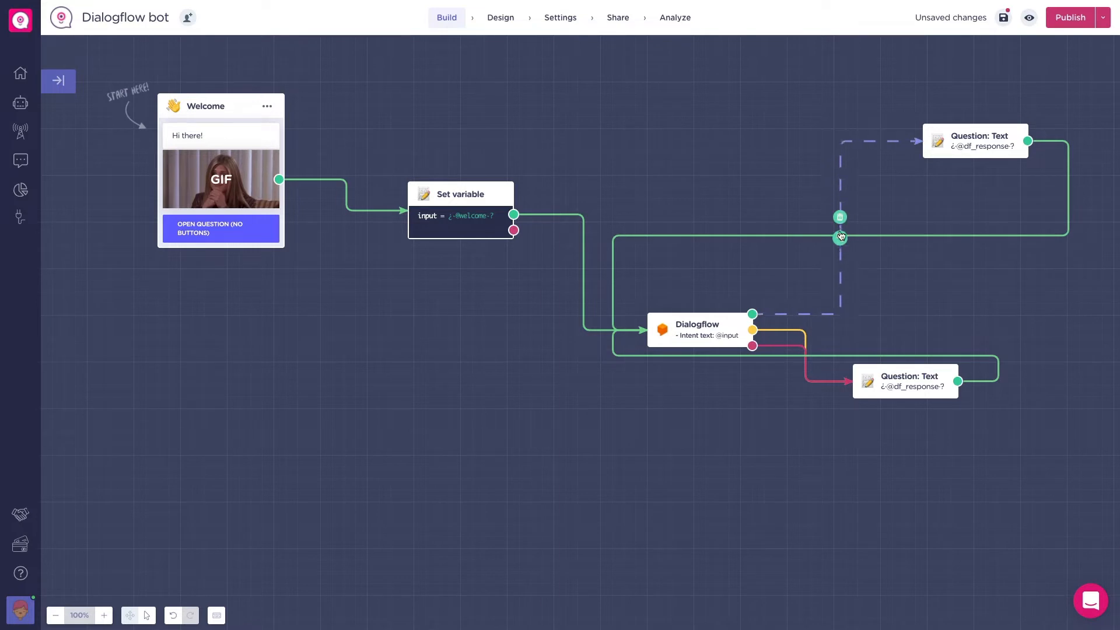
pyautogui.write('key')
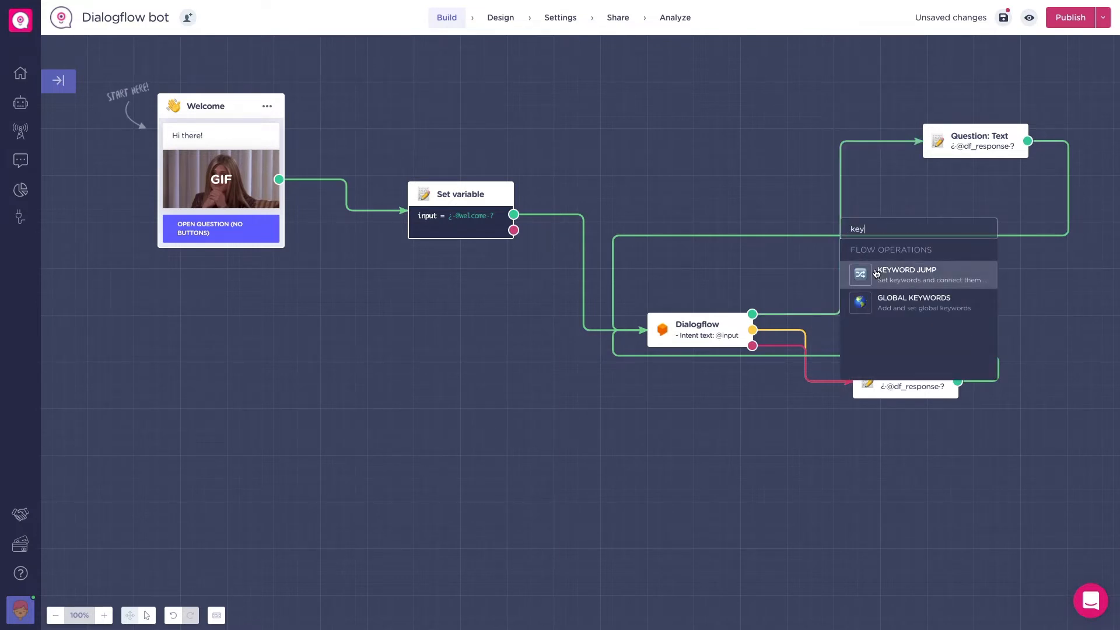
pyautogui.click(905, 274)
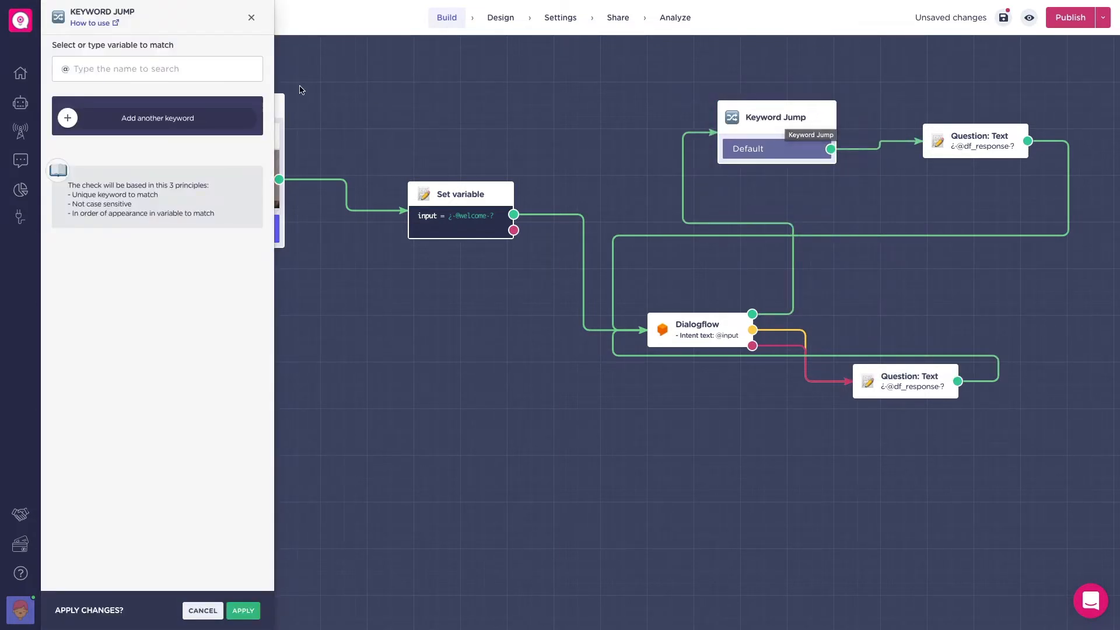
pyautogui.click(156, 67)
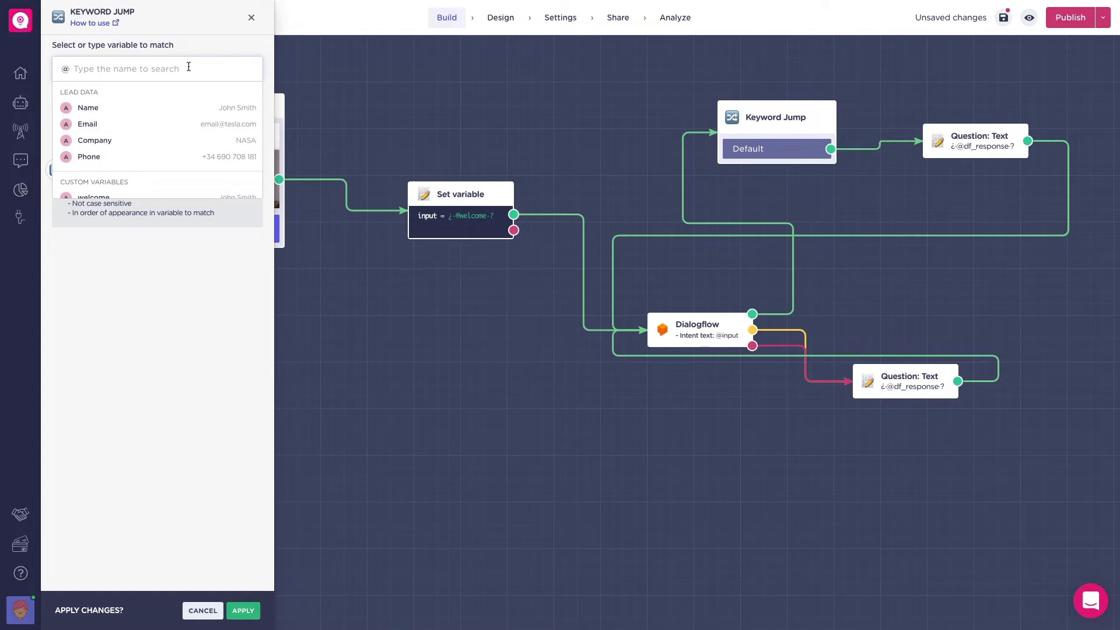
pyautogui.write('int')
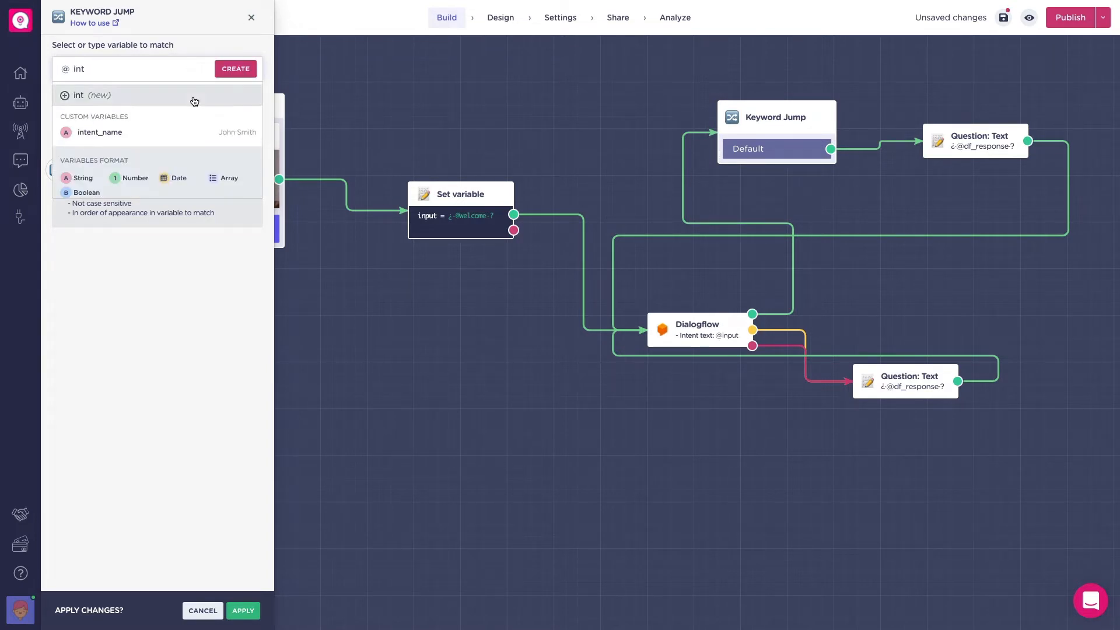
pyautogui.click(100, 131)
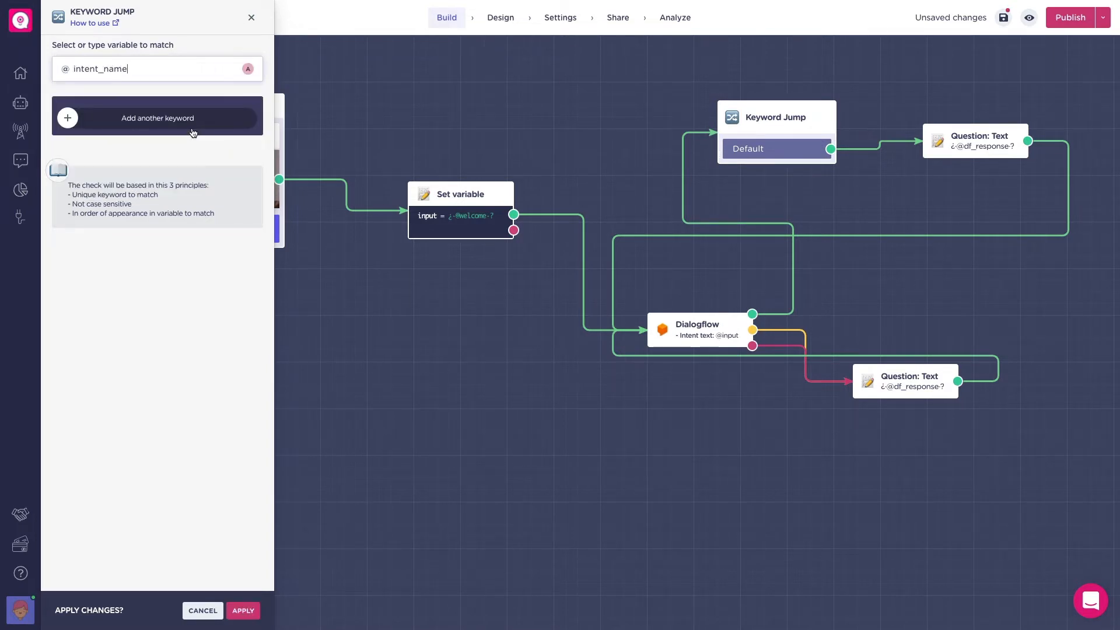
pyautogui.click(158, 117)
pyautogui.write('reservation.trigger')
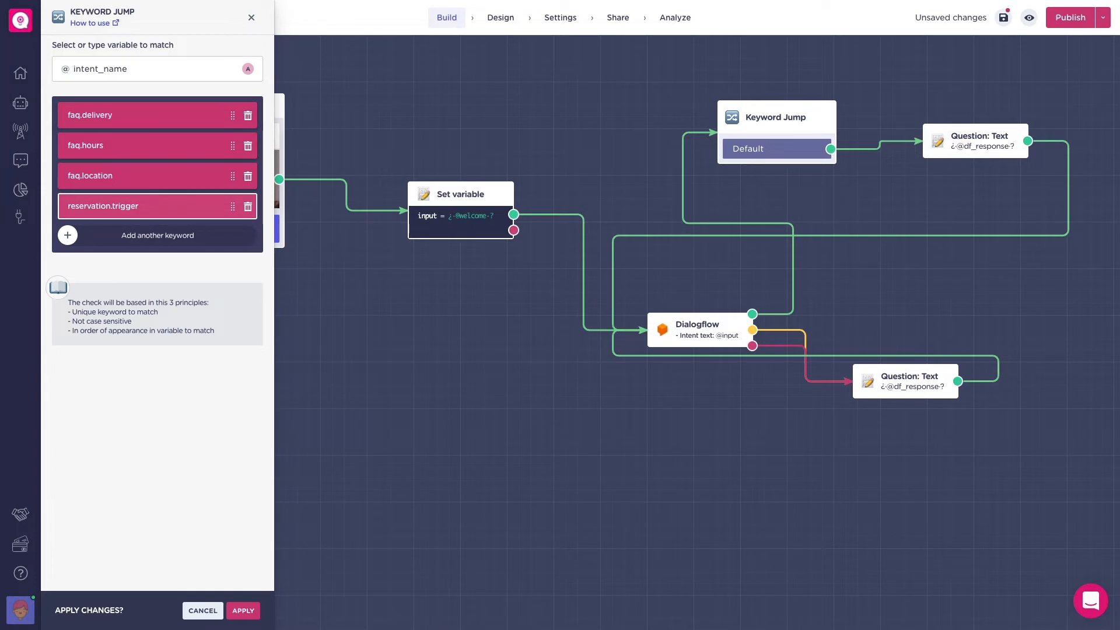
pyautogui.moveTo(187, 368)
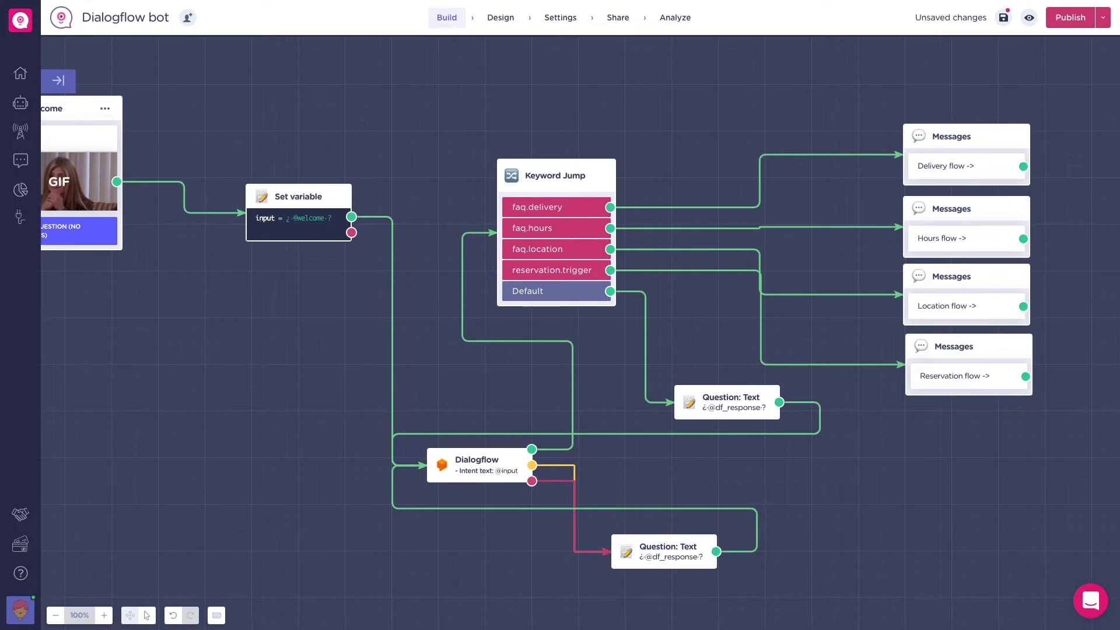
pyautogui.moveTo(885, 551)
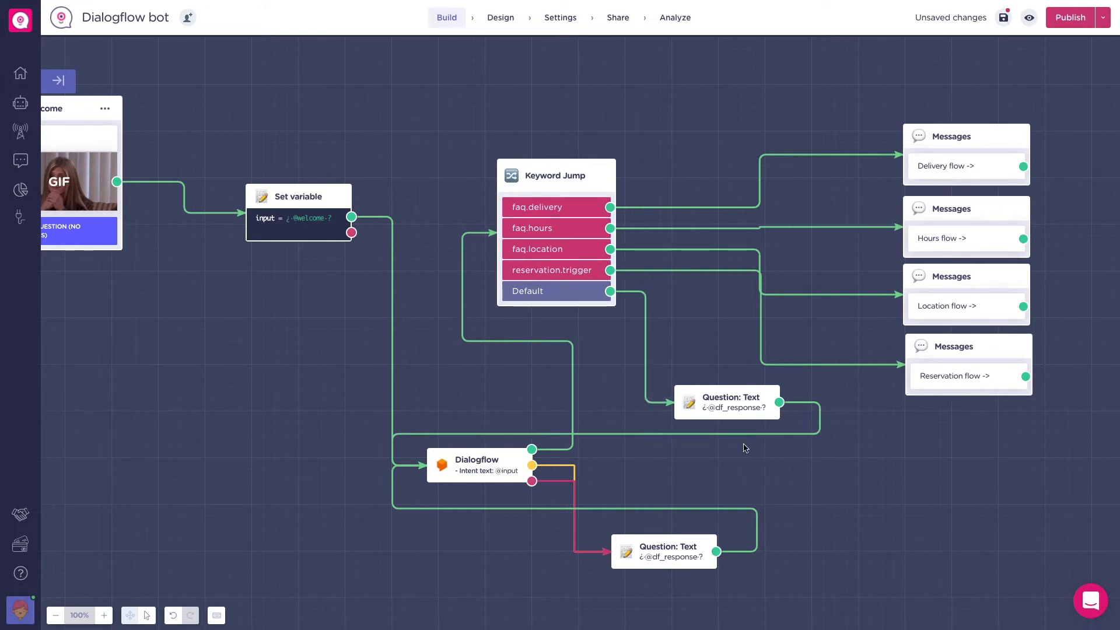
pyautogui.moveTo(728, 481)
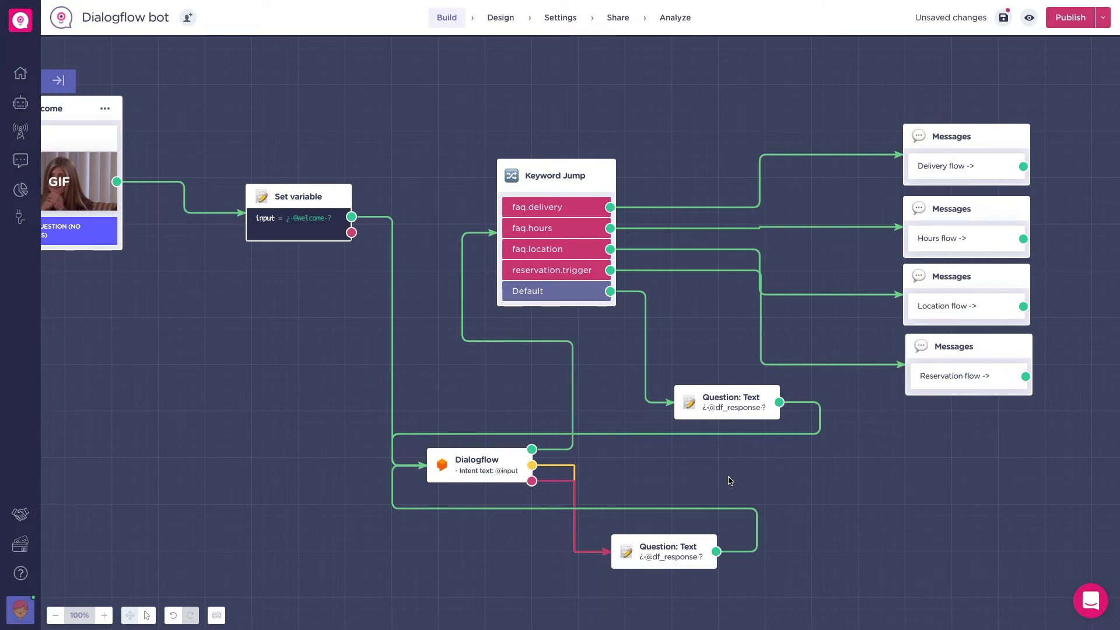
pyautogui.moveTo(842, 493)
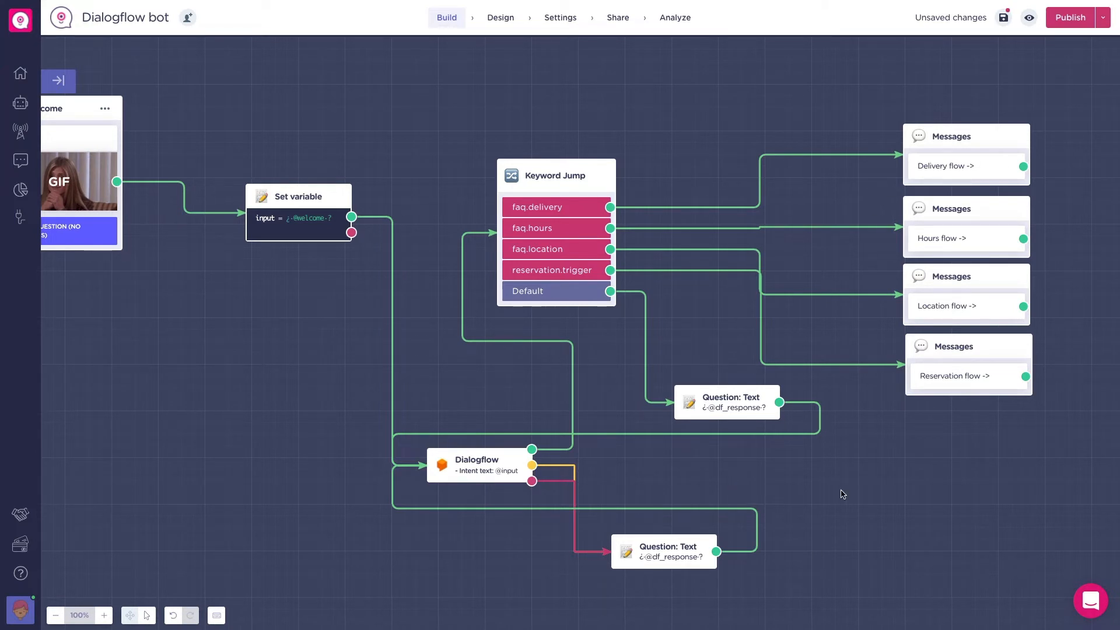
pyautogui.click(1070, 18)
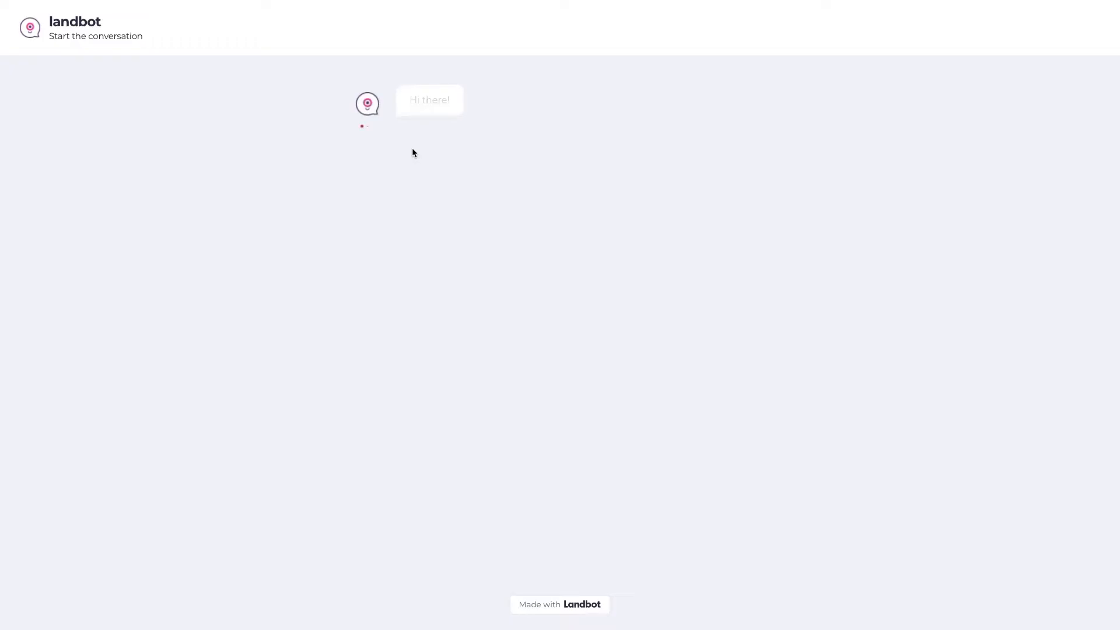
# Step: Reply 'Where are you located?' to the bot preview's greeting
pyautogui.write('Where are you')
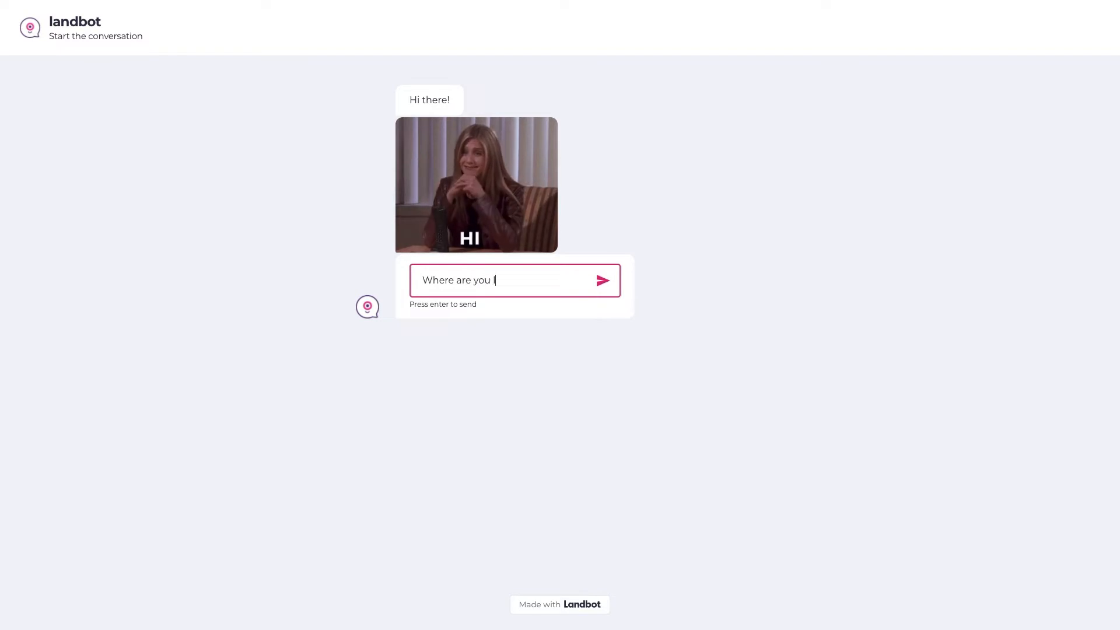
pyautogui.write('located?')
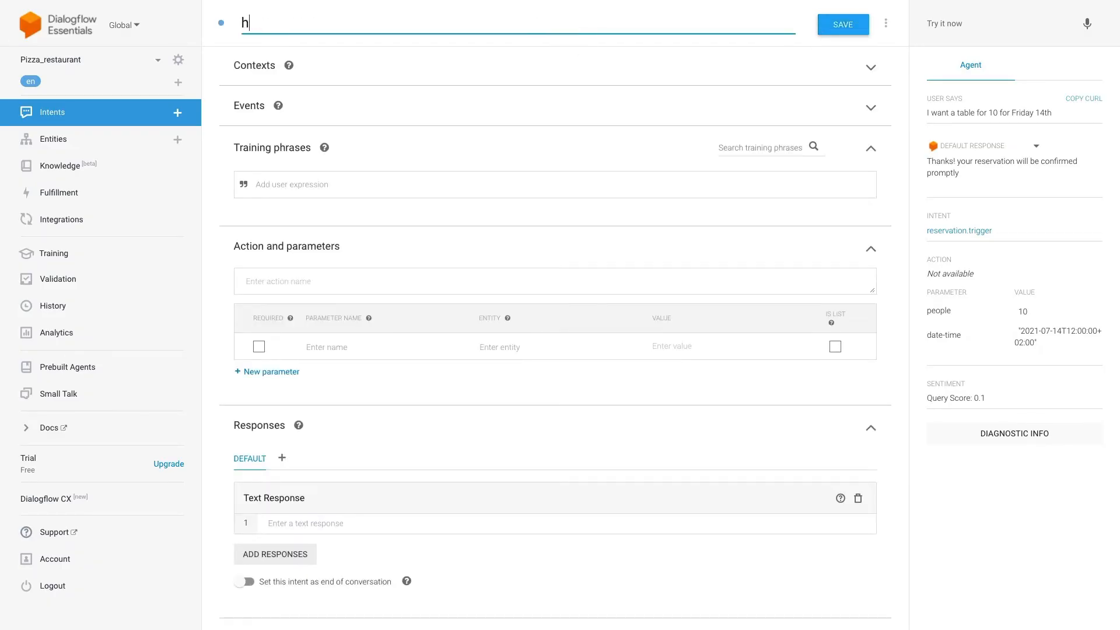
# Step: Name the new Dialogflow intent human.takeover
pyautogui.write('uman.takeo')
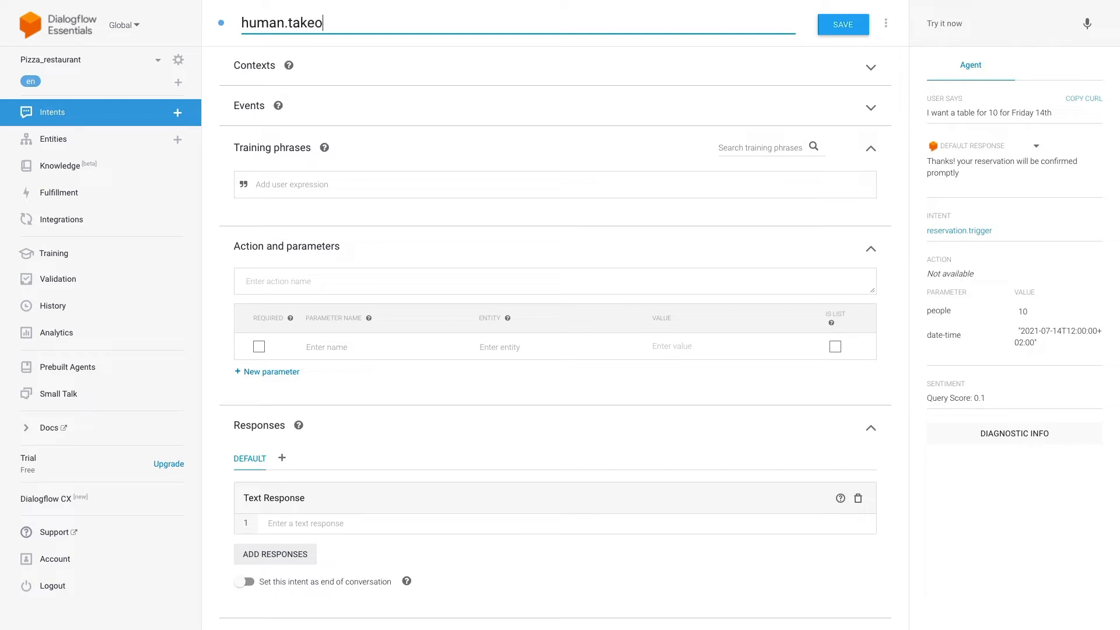
pyautogui.write('ver')
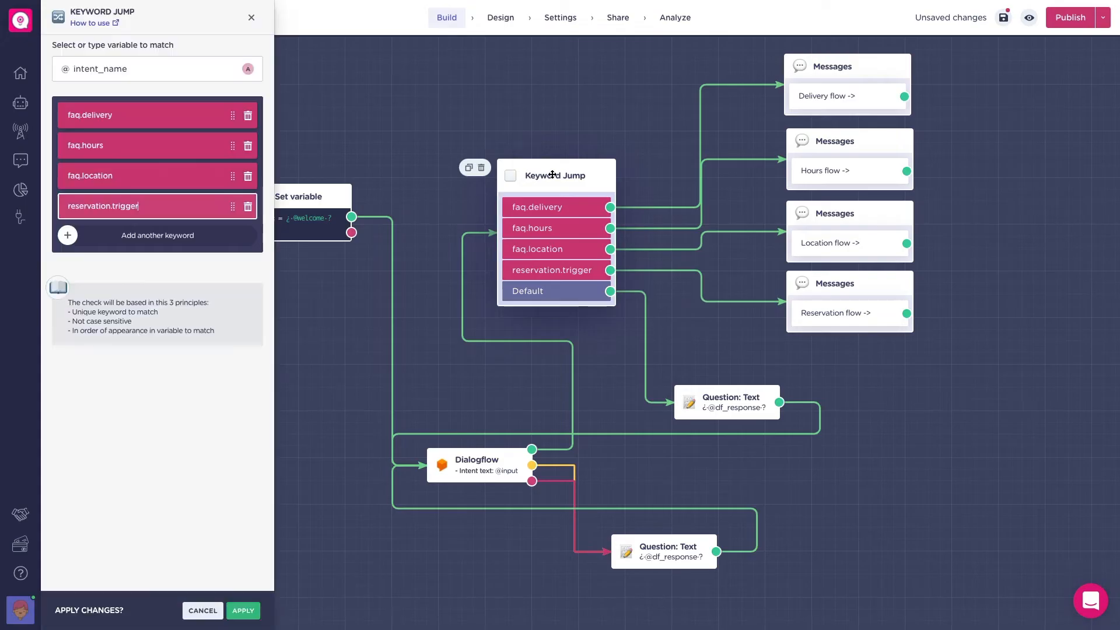
# Step: Add human.takeover as a fifth keyword in the Keyword Jump block and apply it
pyautogui.write('human.take')
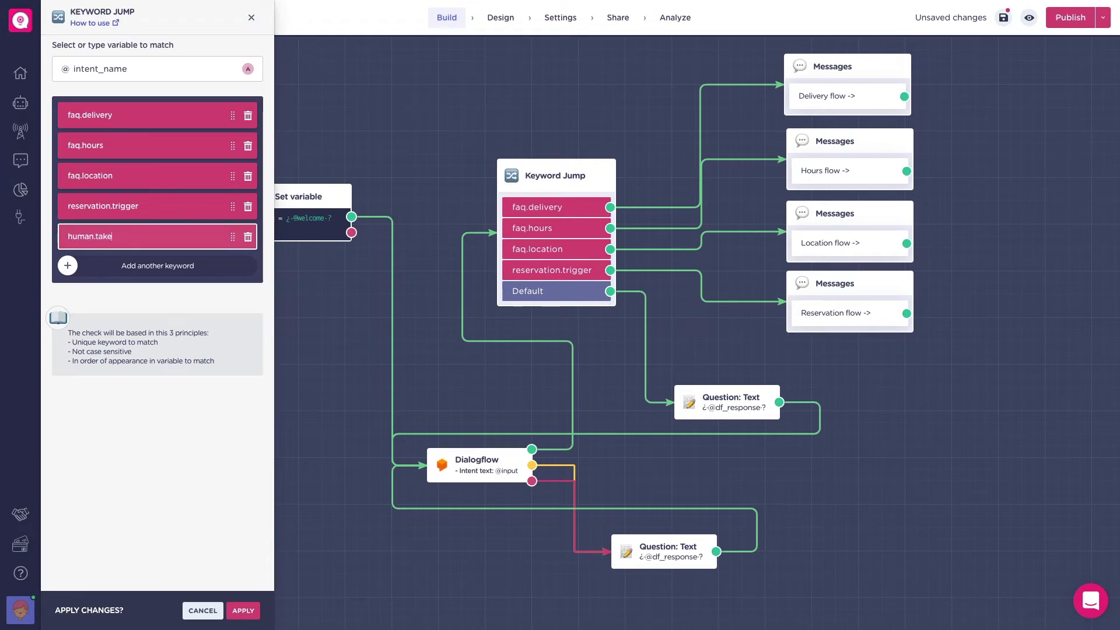
pyautogui.click(242, 610)
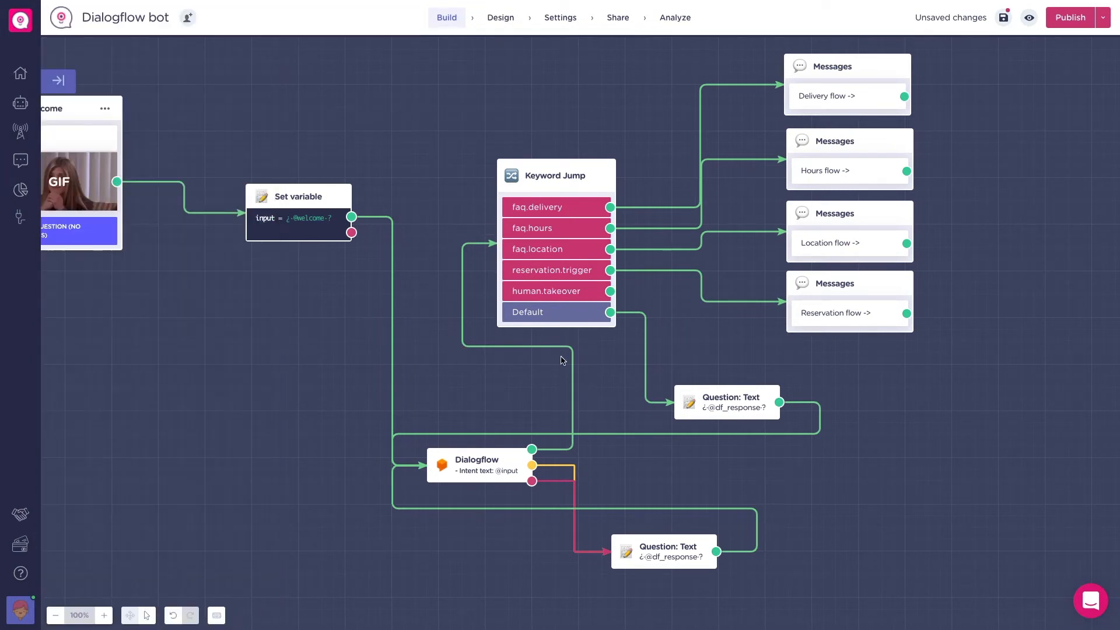
pyautogui.write('humn')
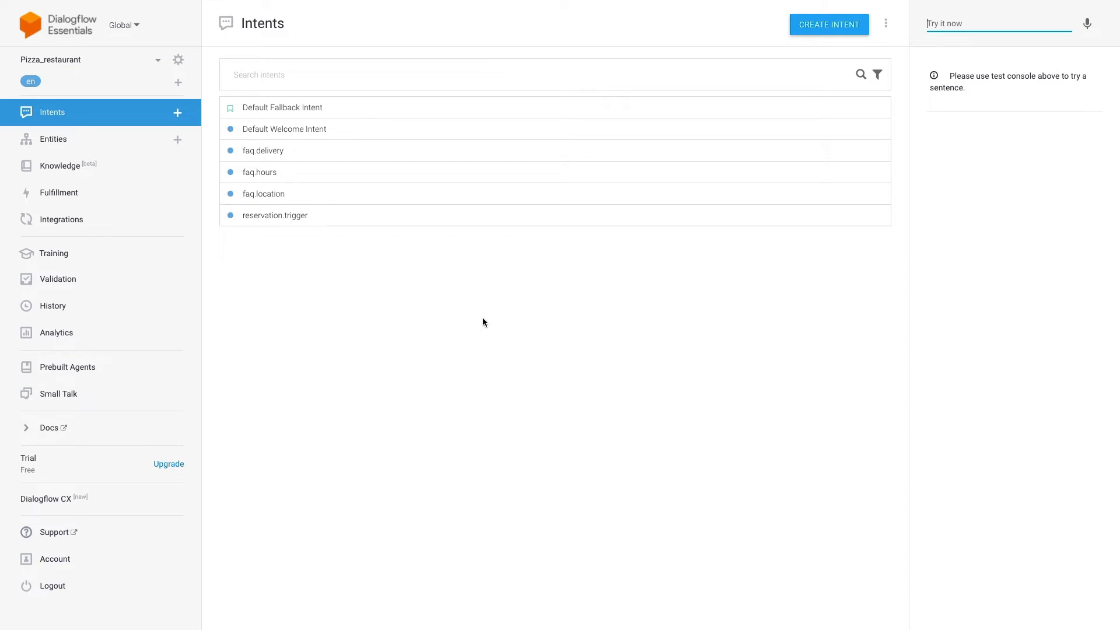
# Step: View the reservation.trigger intent's training phrases and date-time and people parameters
pyautogui.click(276, 214)
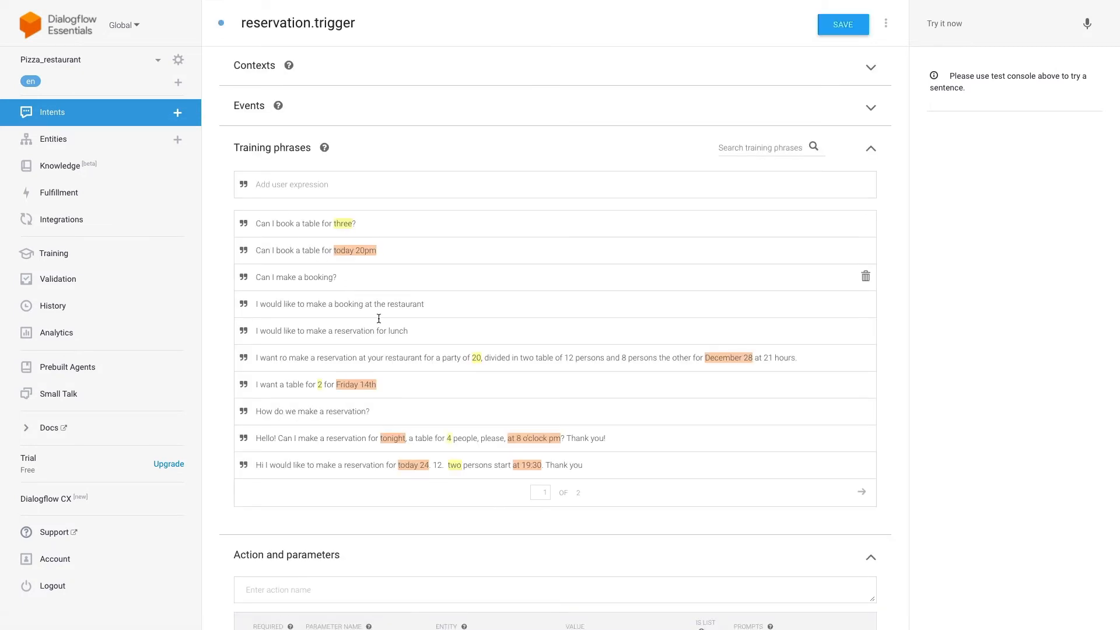
pyautogui.scroll(-3)
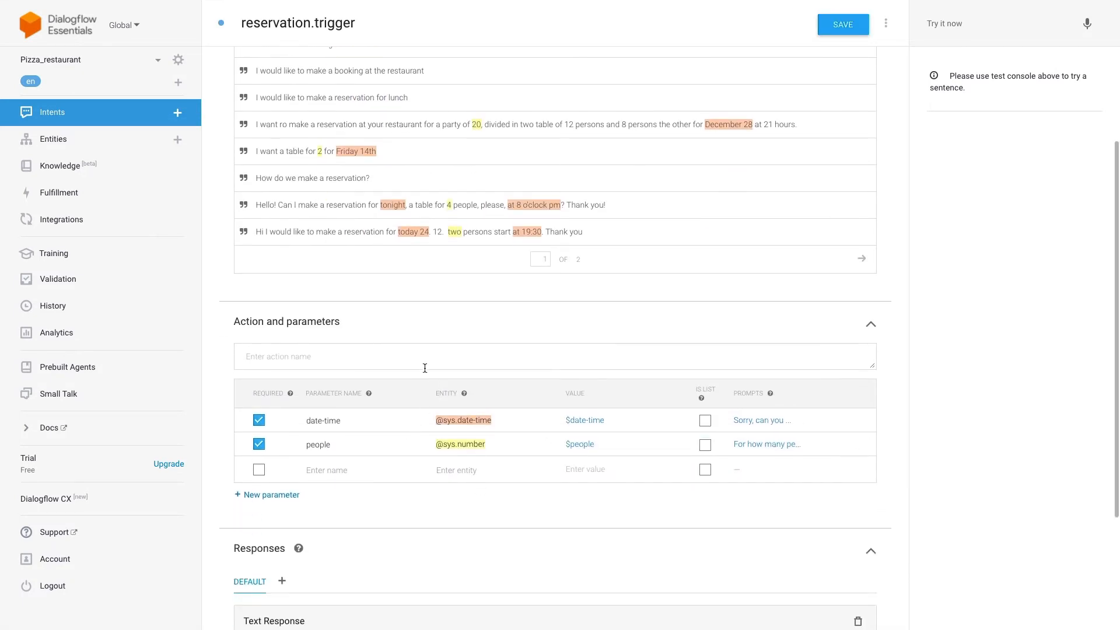
pyautogui.moveTo(471, 408)
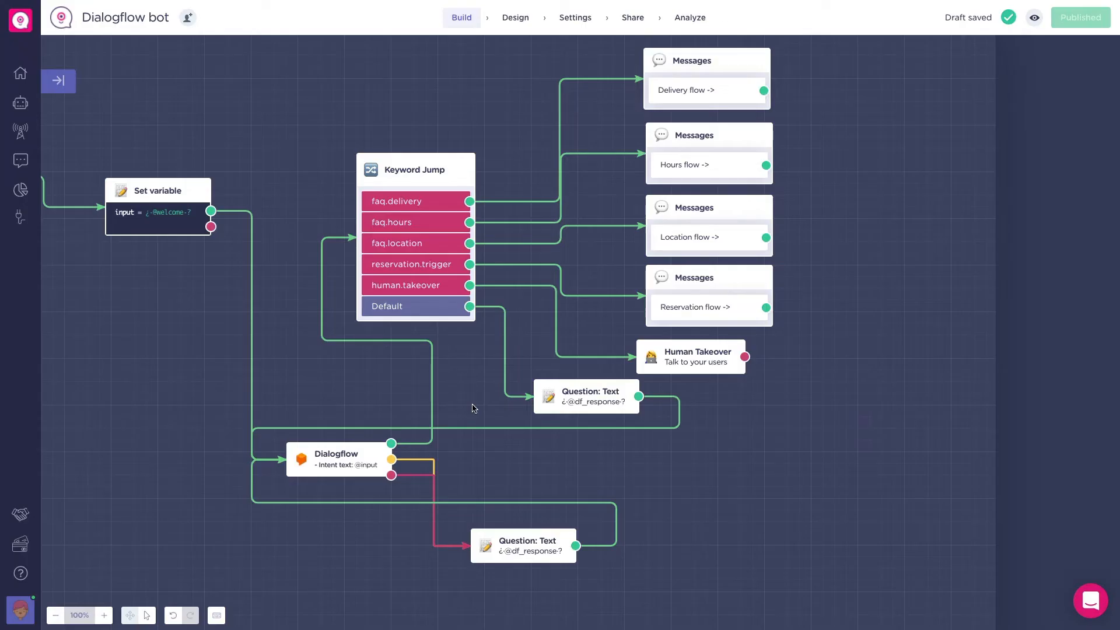
# Step: In the Dialogflow block, save the date-time entity into a new reservation variable
pyautogui.click(336, 460)
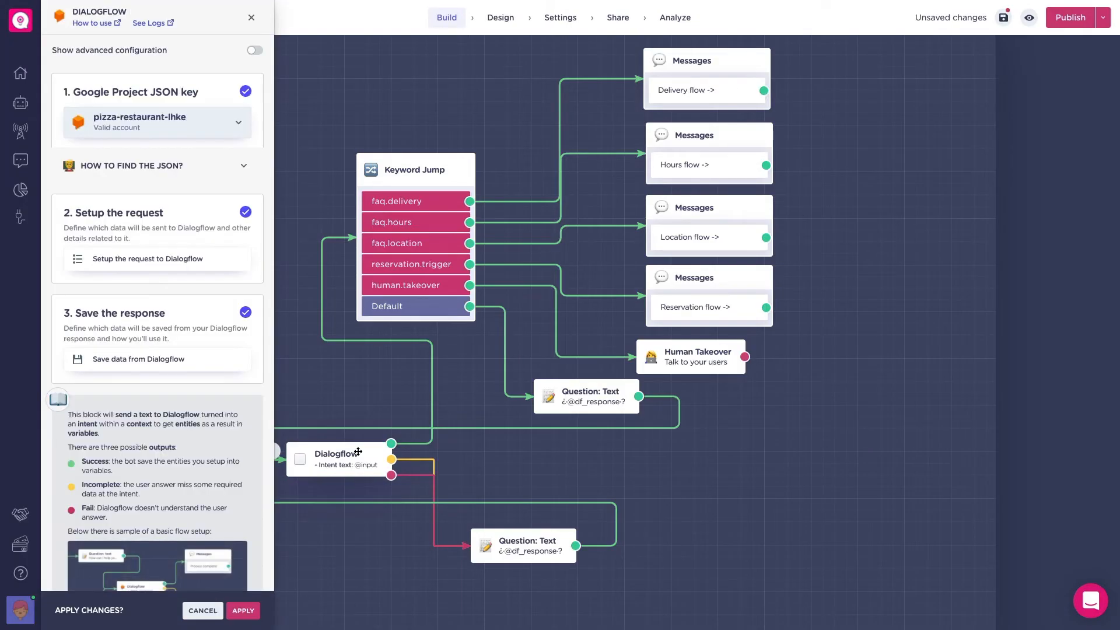
pyautogui.click(138, 359)
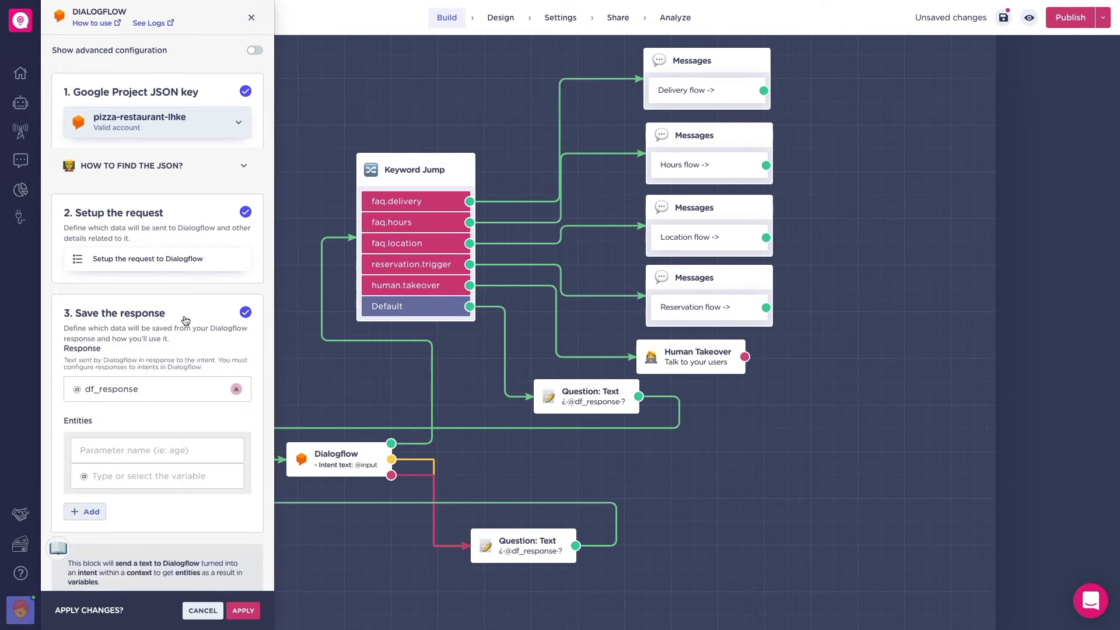
pyautogui.write('d')
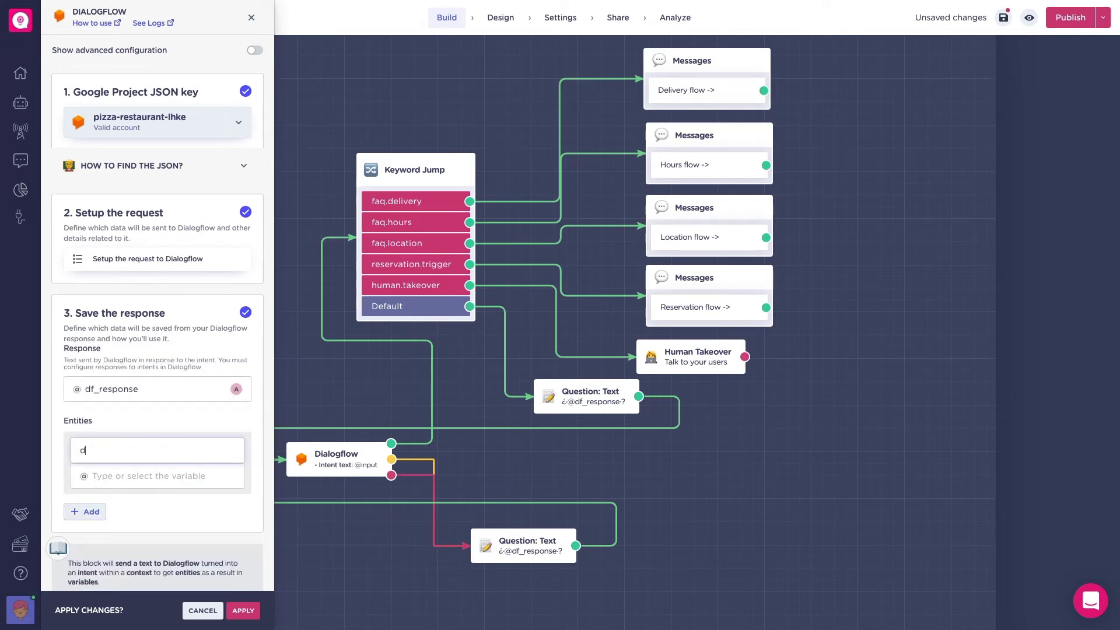
pyautogui.write('ate-time')
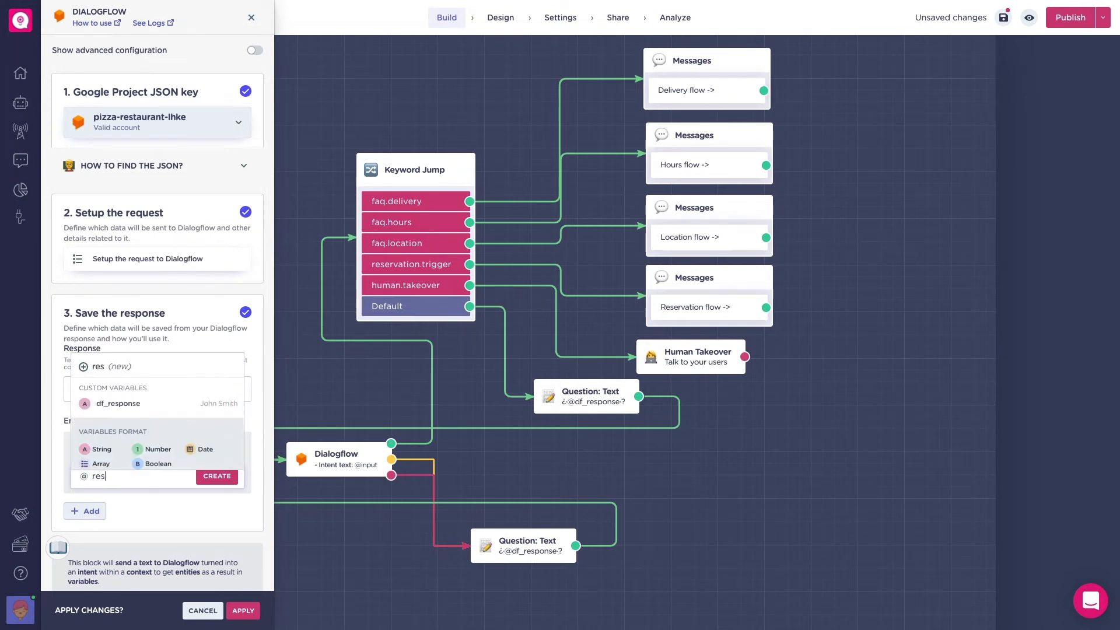
pyautogui.write('reservation')
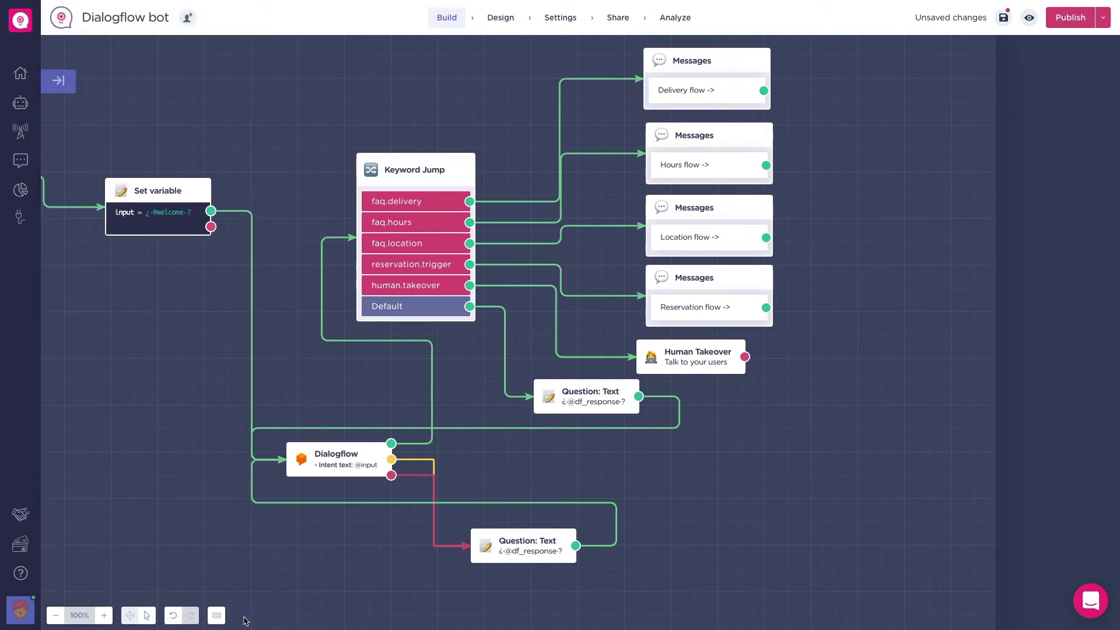
pyautogui.moveTo(472, 494)
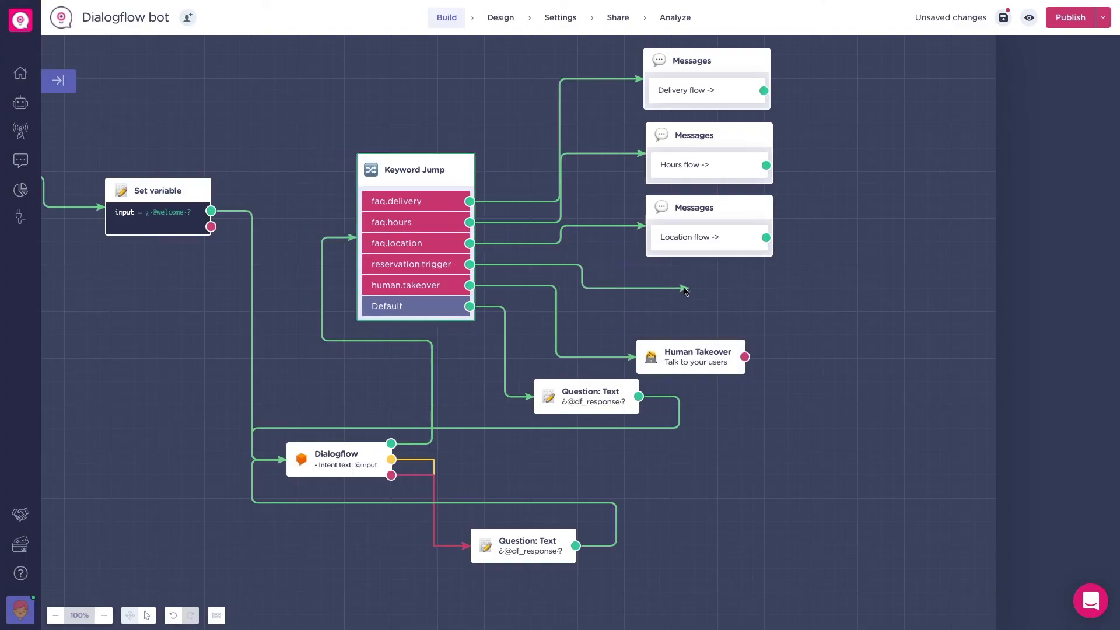
# Step: Add a Conditions block after reservation.trigger with its IF based on the people variable
pyautogui.write('cond')
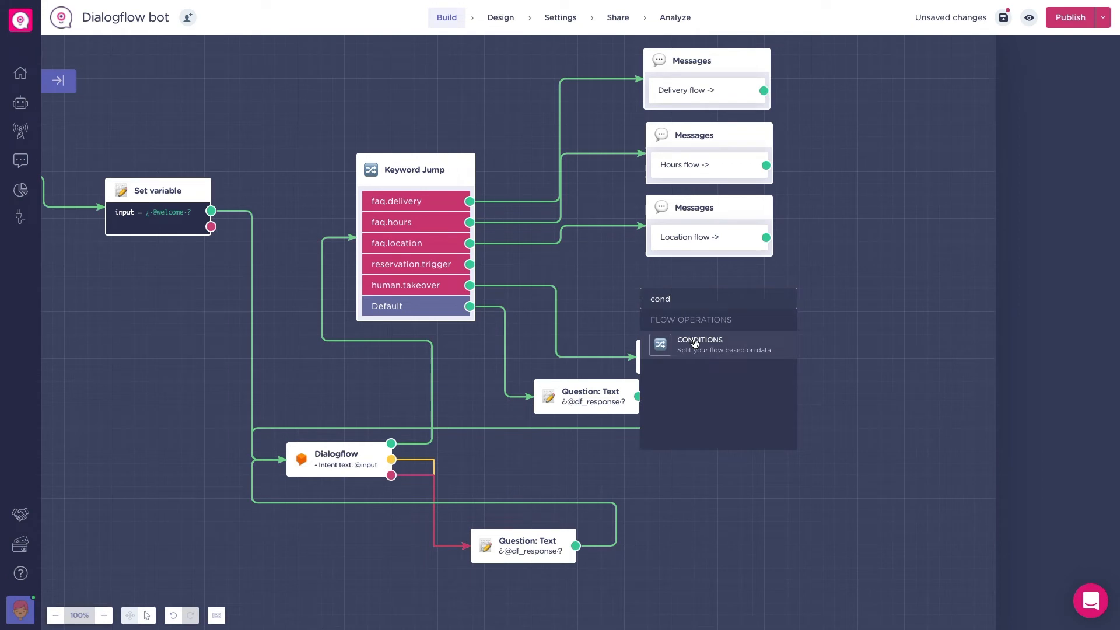
pyautogui.click(699, 344)
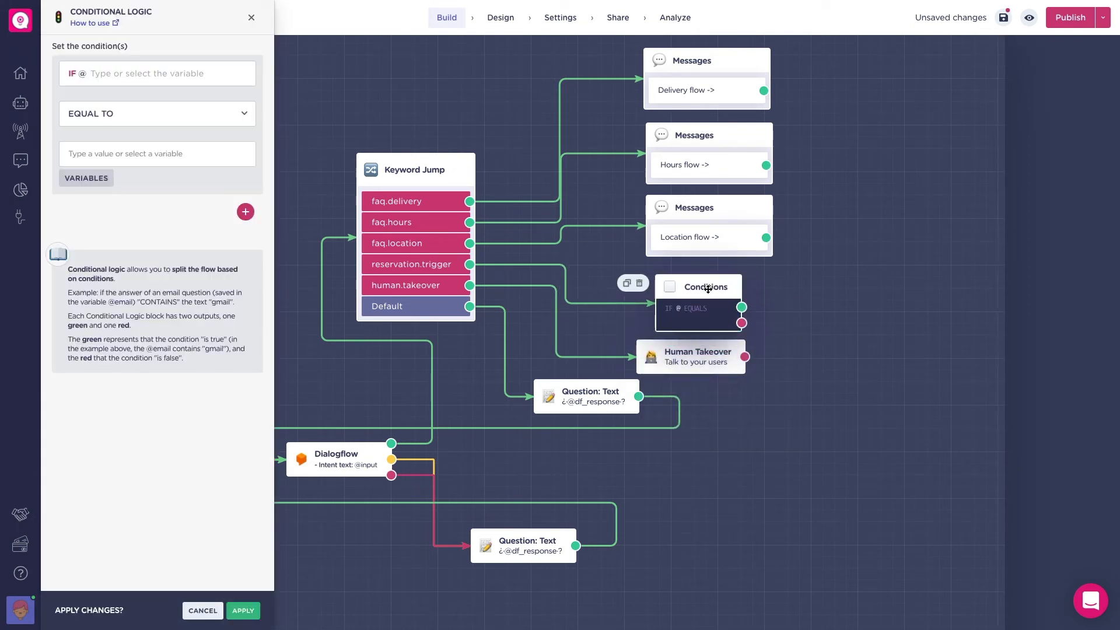
pyautogui.write('pe')
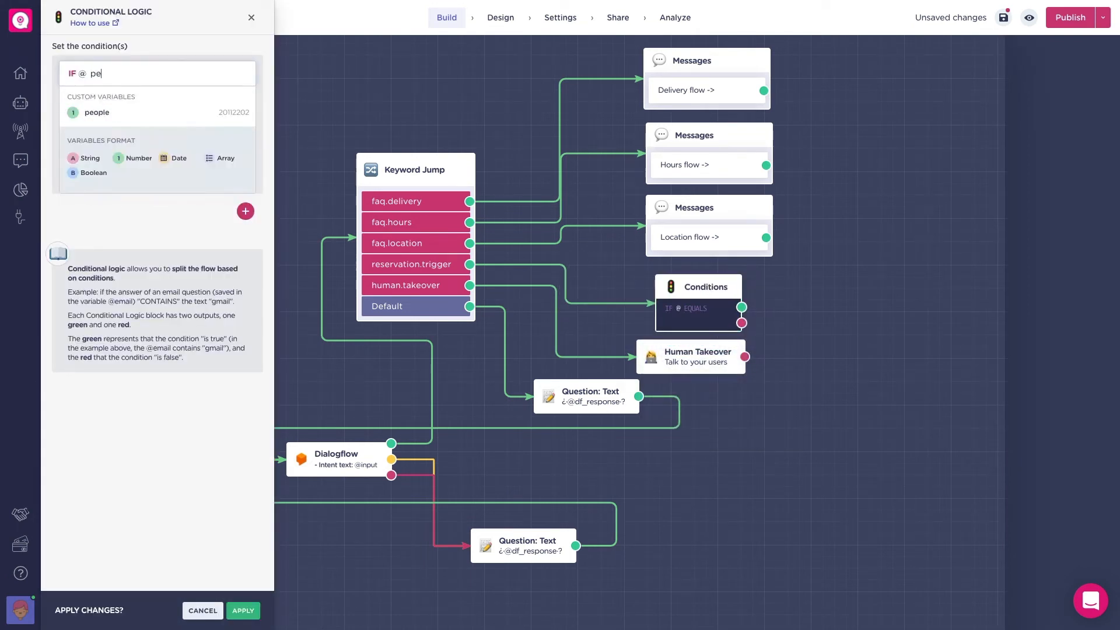
pyautogui.click(97, 112)
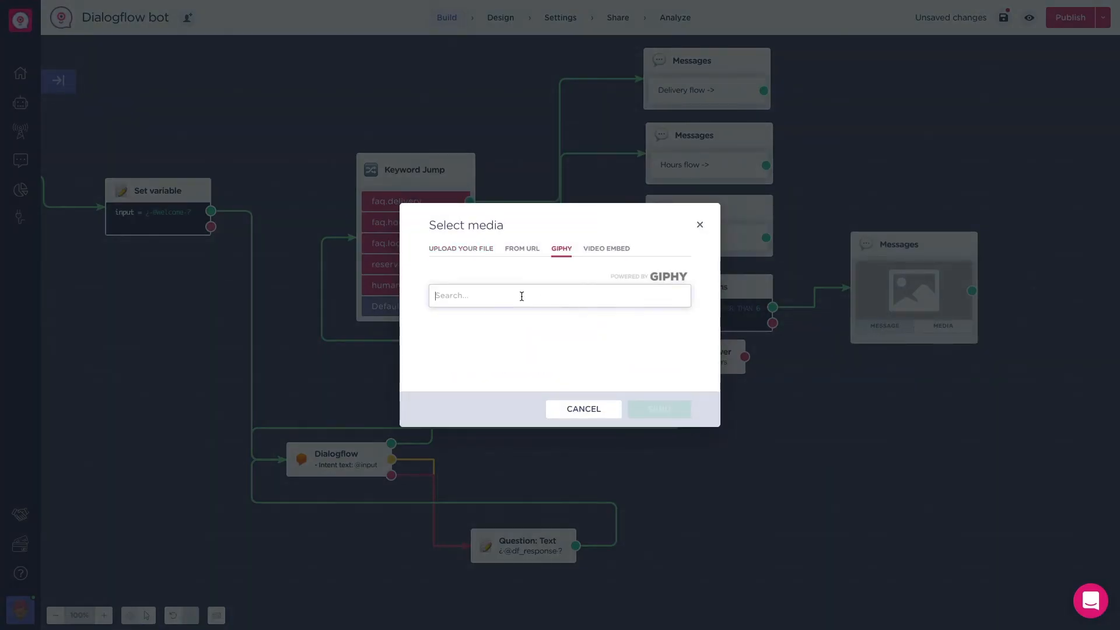
# Step: Search Giphy for 'crowd' and pick the first GIF for the new message
pyautogui.write('crowd')
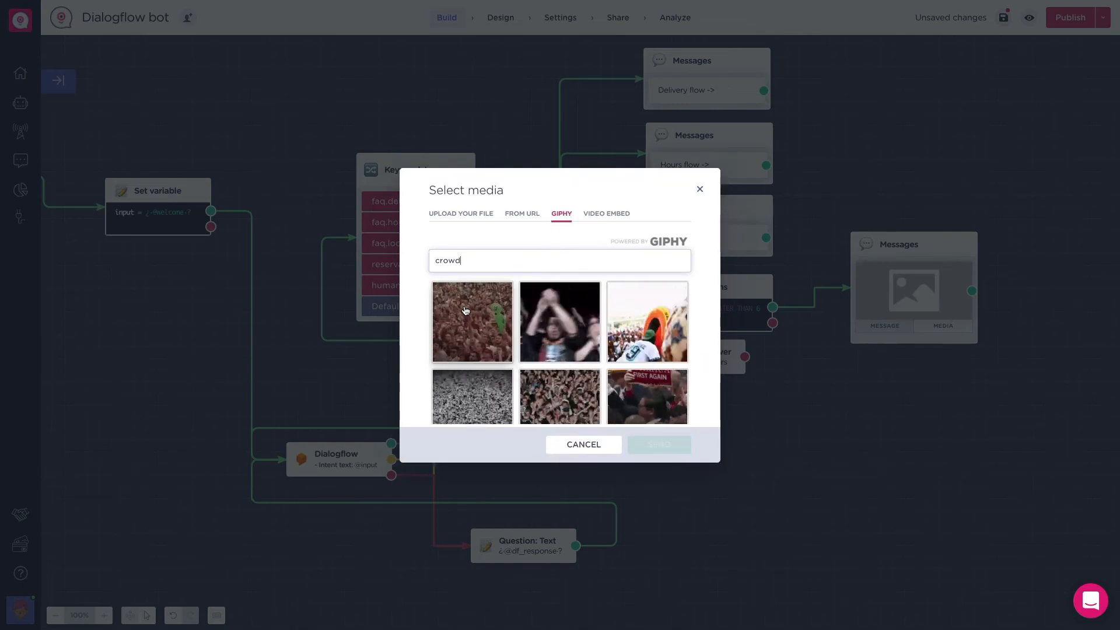
pyautogui.click(461, 248)
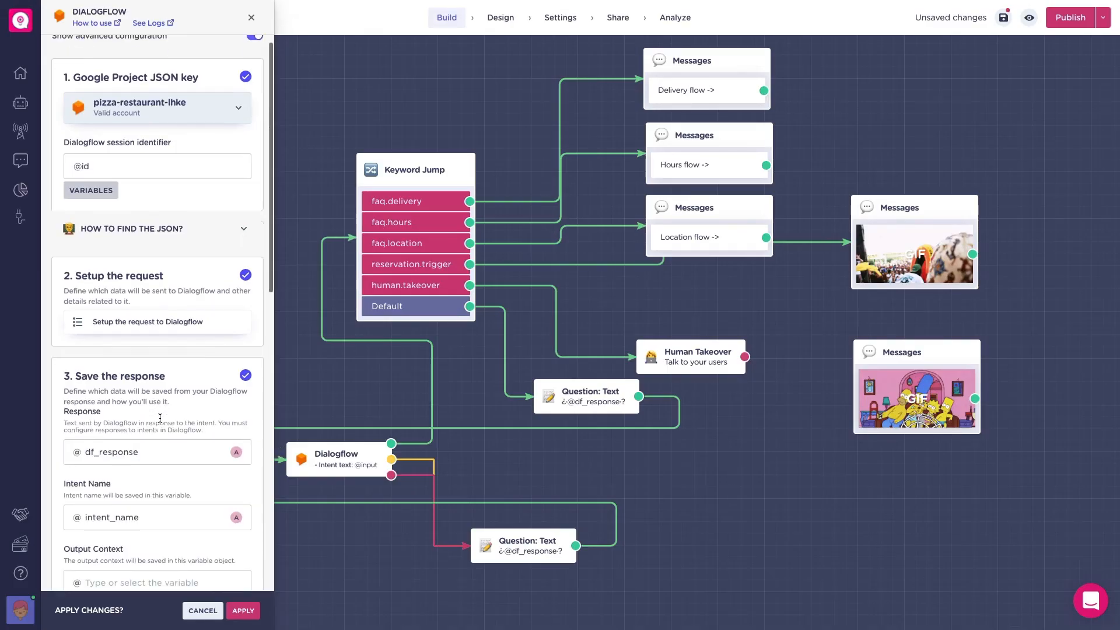
# Step: Scroll the Dialogflow block's advanced settings to reveal intent_name and reservation_date response fields
pyautogui.scroll(-3)
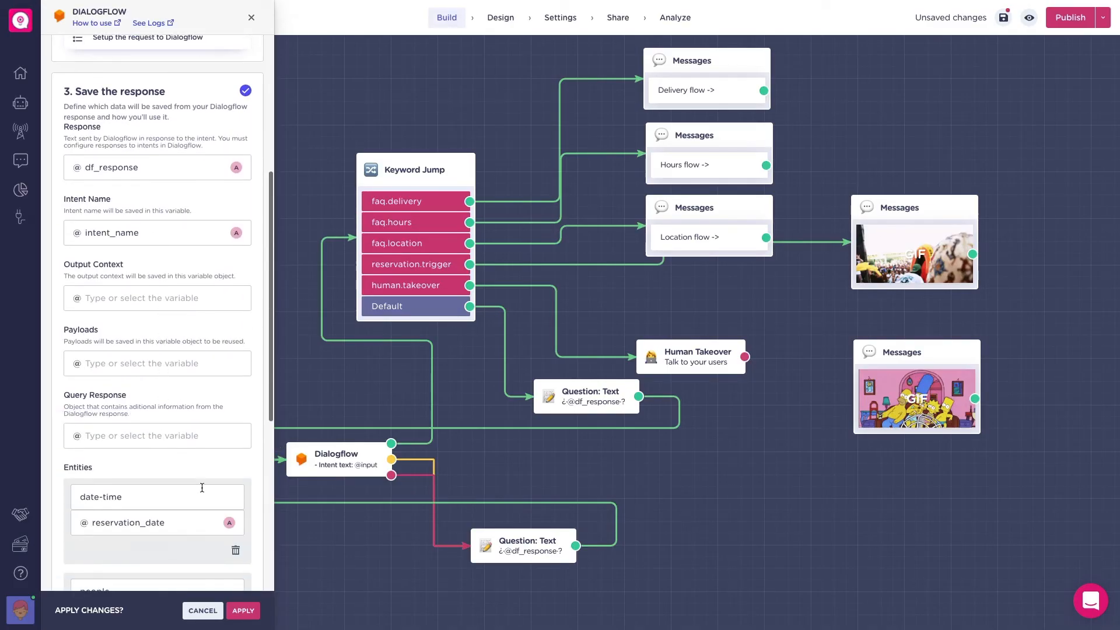